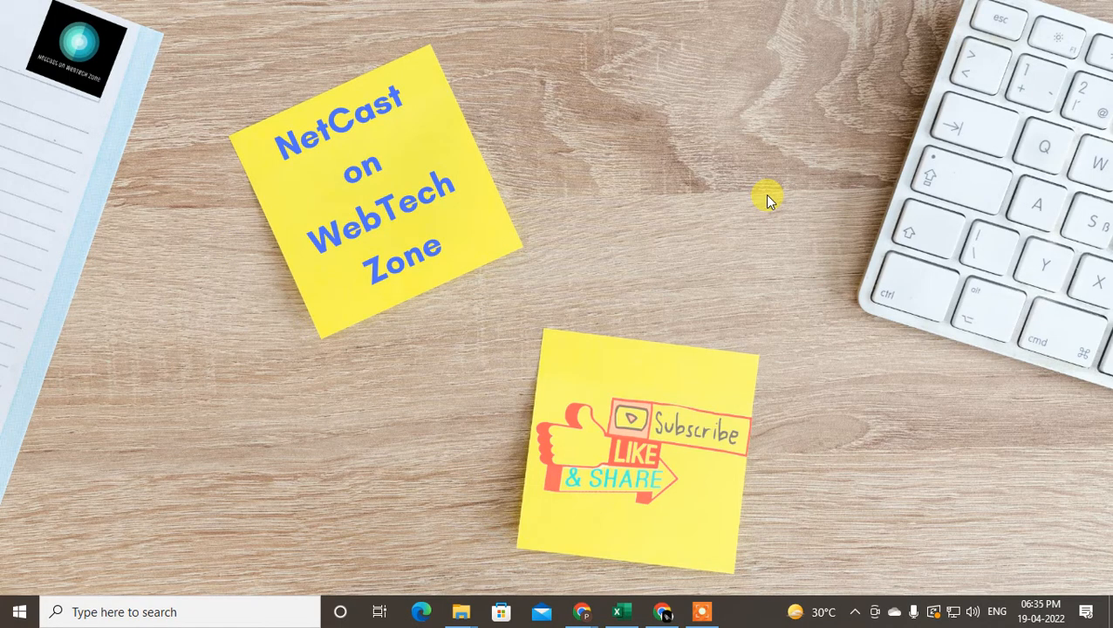
mouse_move(544, 105)
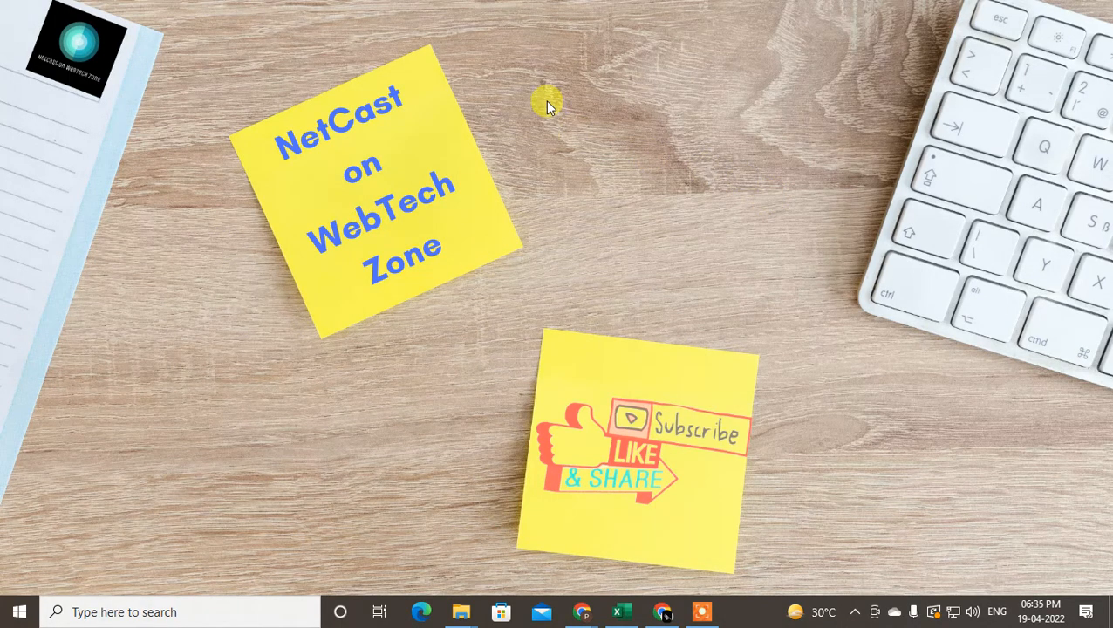
mouse_move(741, 282)
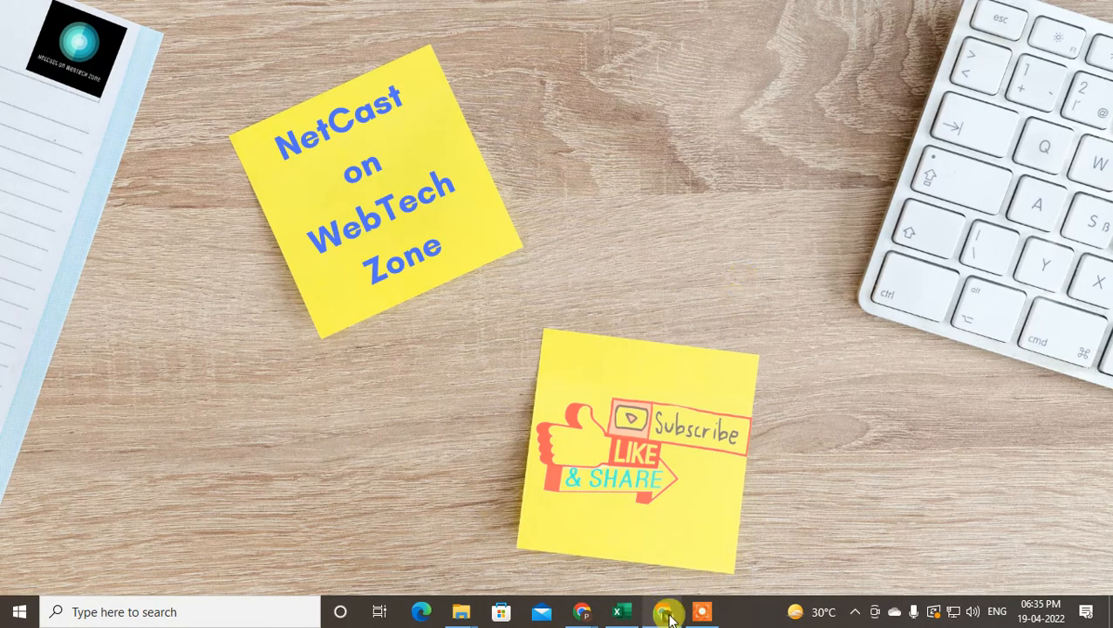
Discard the unfinished draft, reload the home feed and start a new empty post
left_click(666, 611)
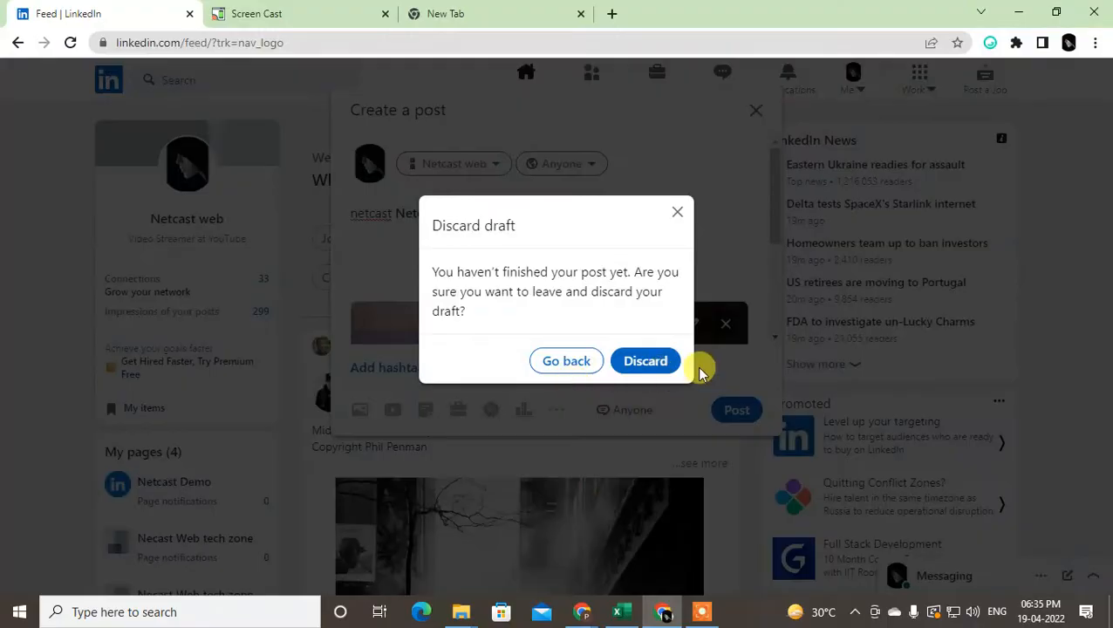
left_click(645, 359)
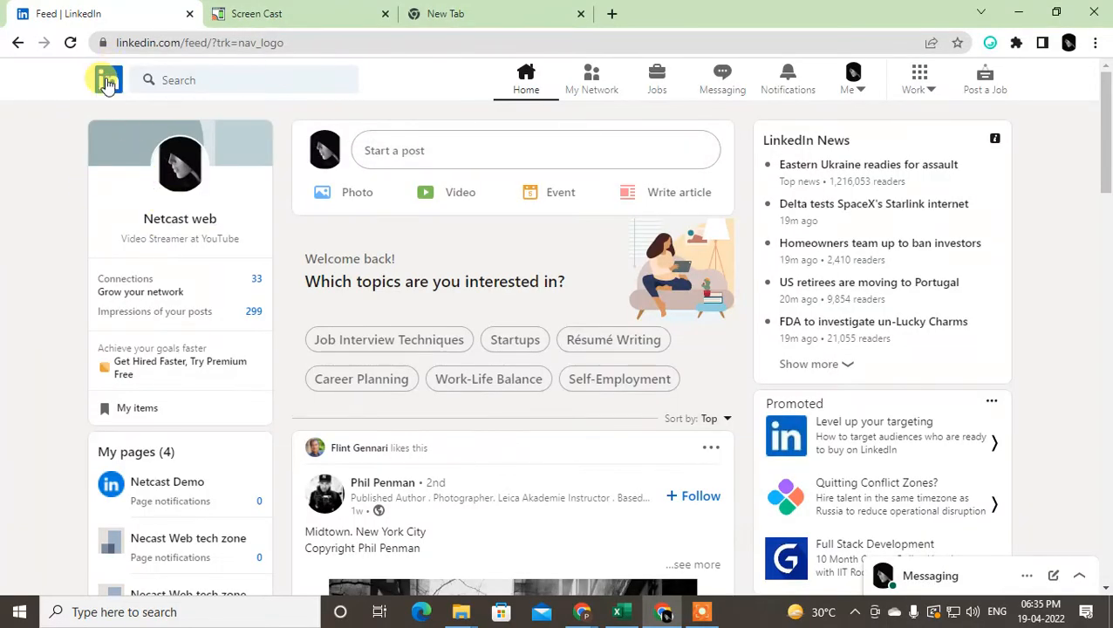
left_click(527, 79)
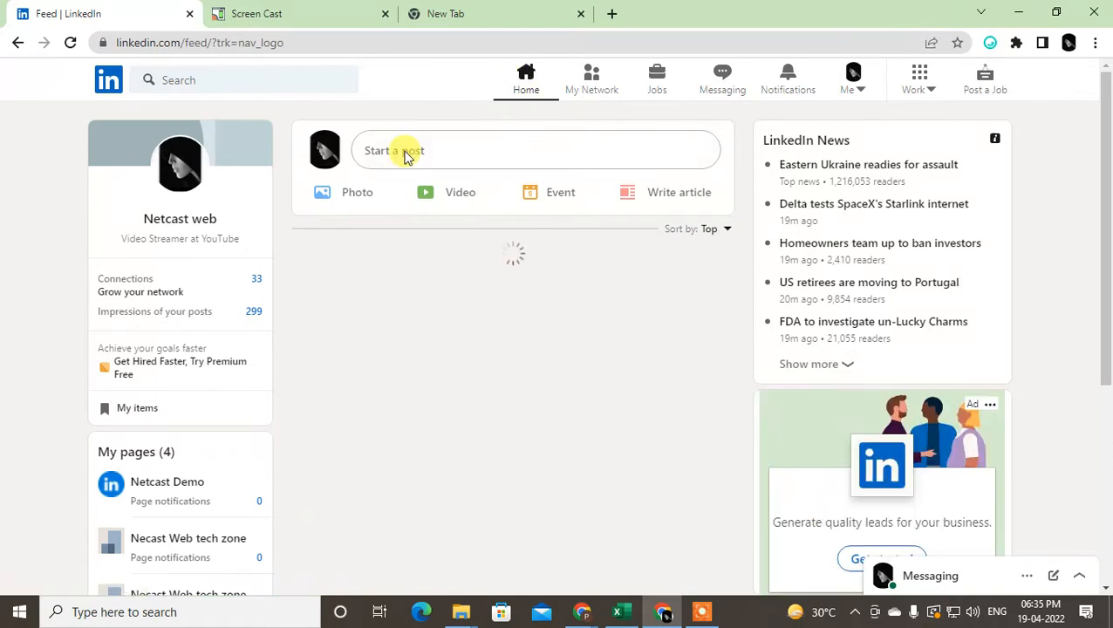
left_click(401, 150)
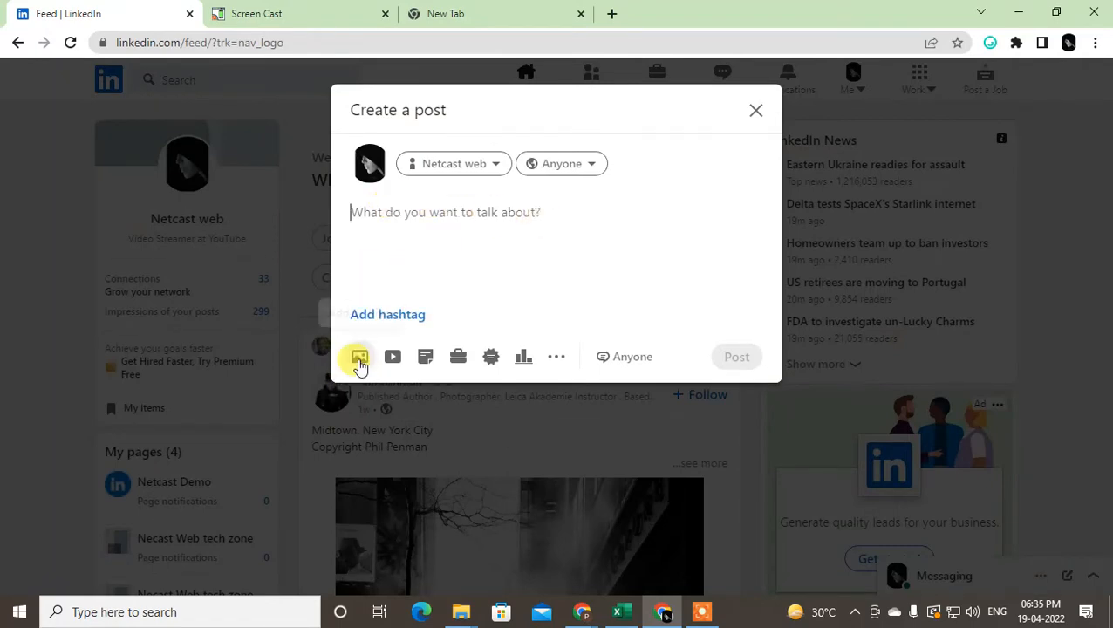
Attach the 'How to Make Google Drive File Public' image from Downloads > Netcast
left_click(359, 356)
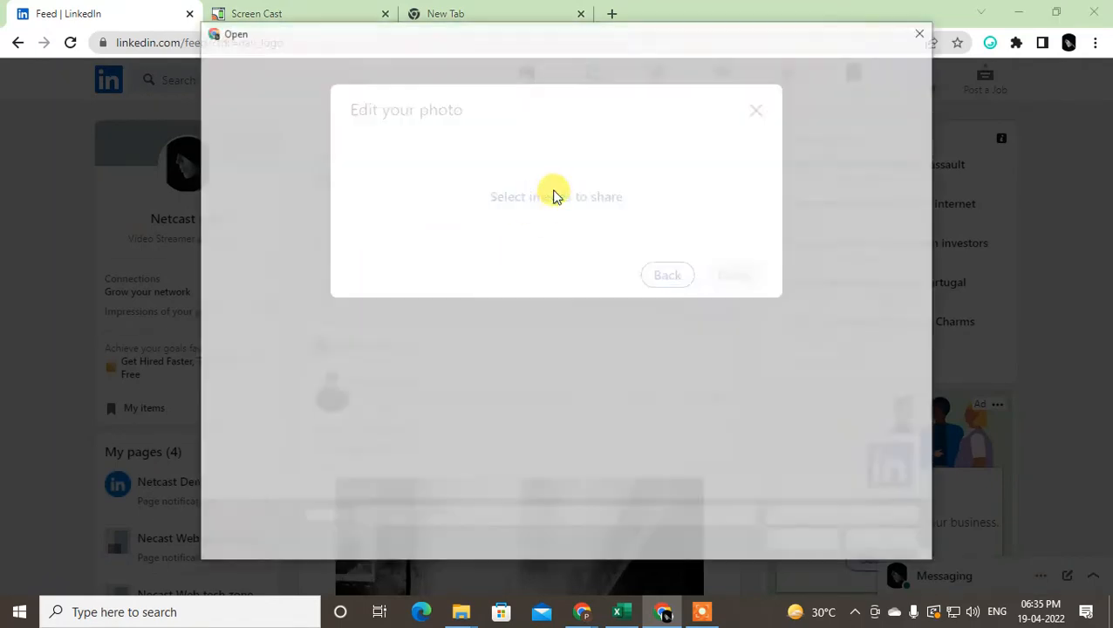
left_click(555, 196)
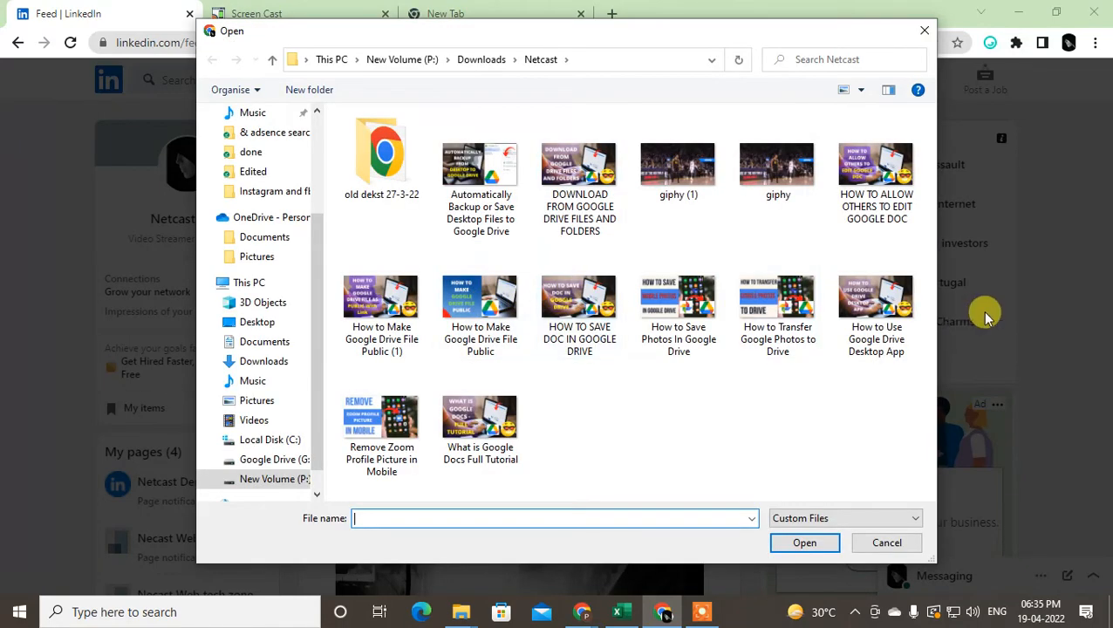
left_click(677, 165)
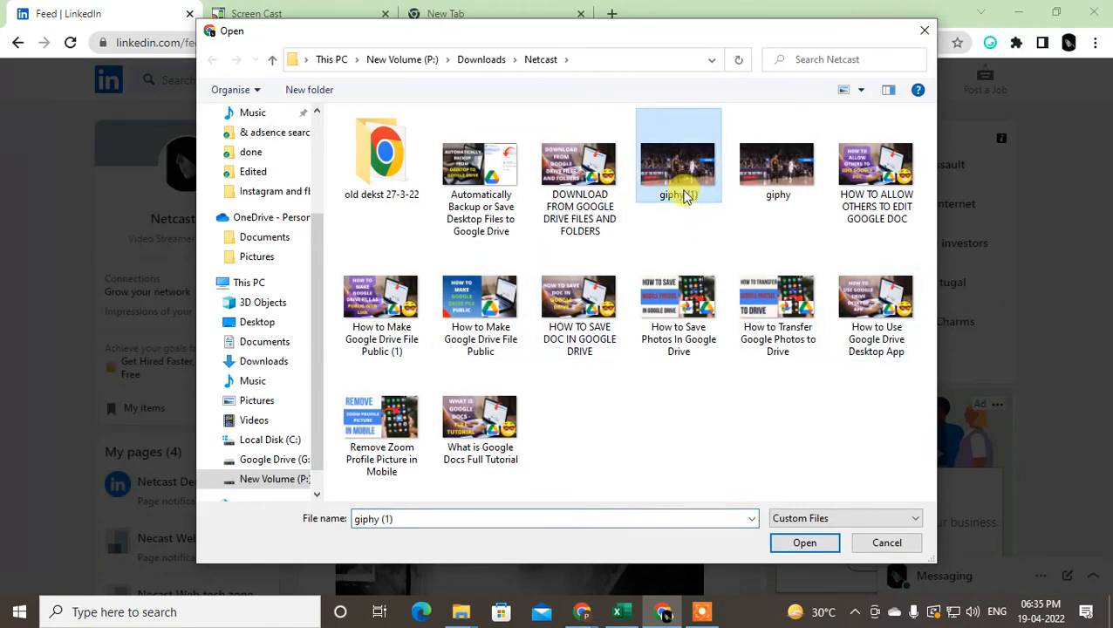
left_click(802, 543)
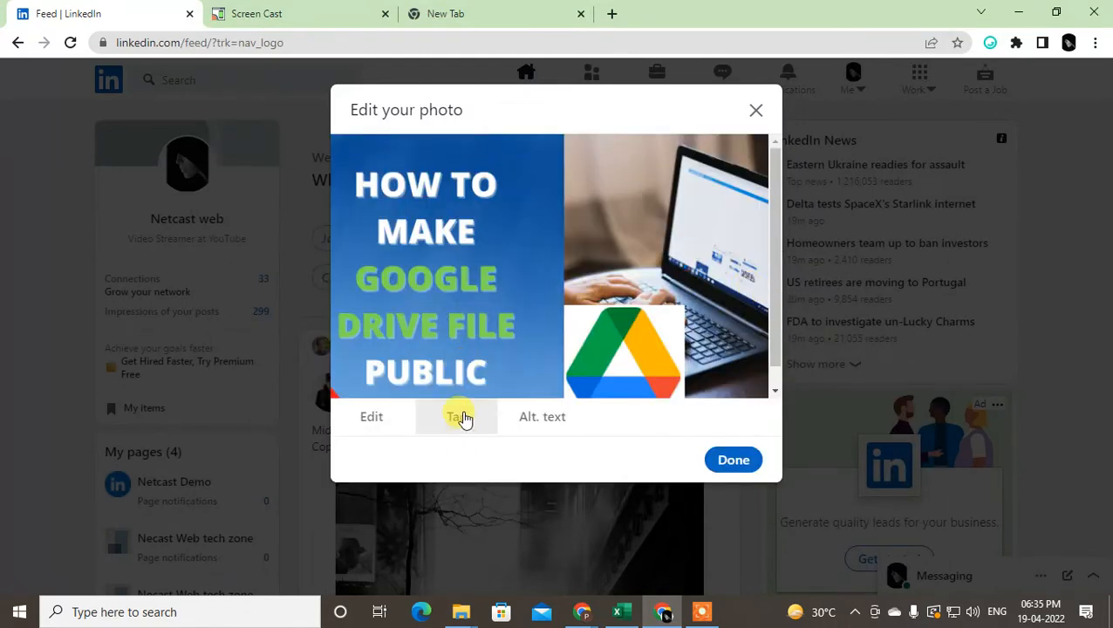
Tag the netcast demoo page on the photo and finish photo editing
left_click(457, 416)
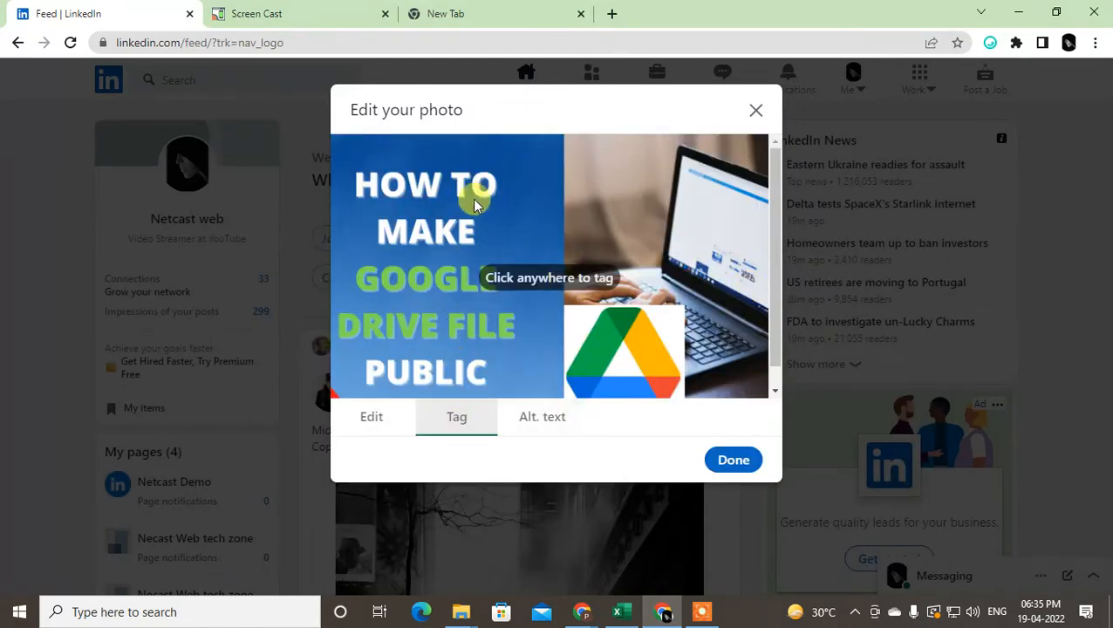
mouse_move(402, 258)
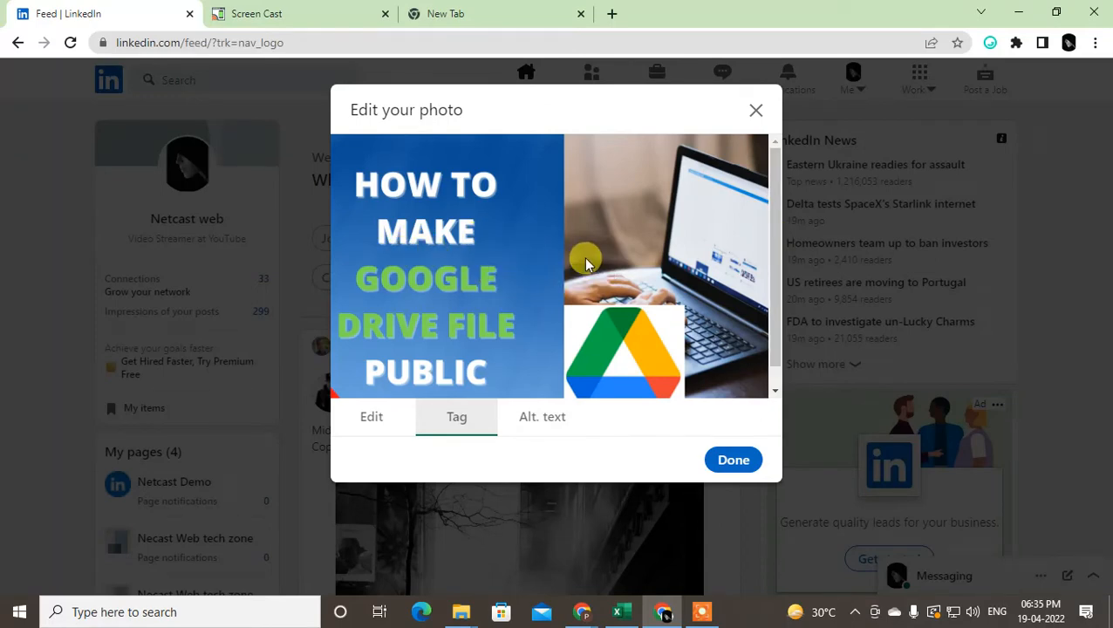
mouse_move(450, 258)
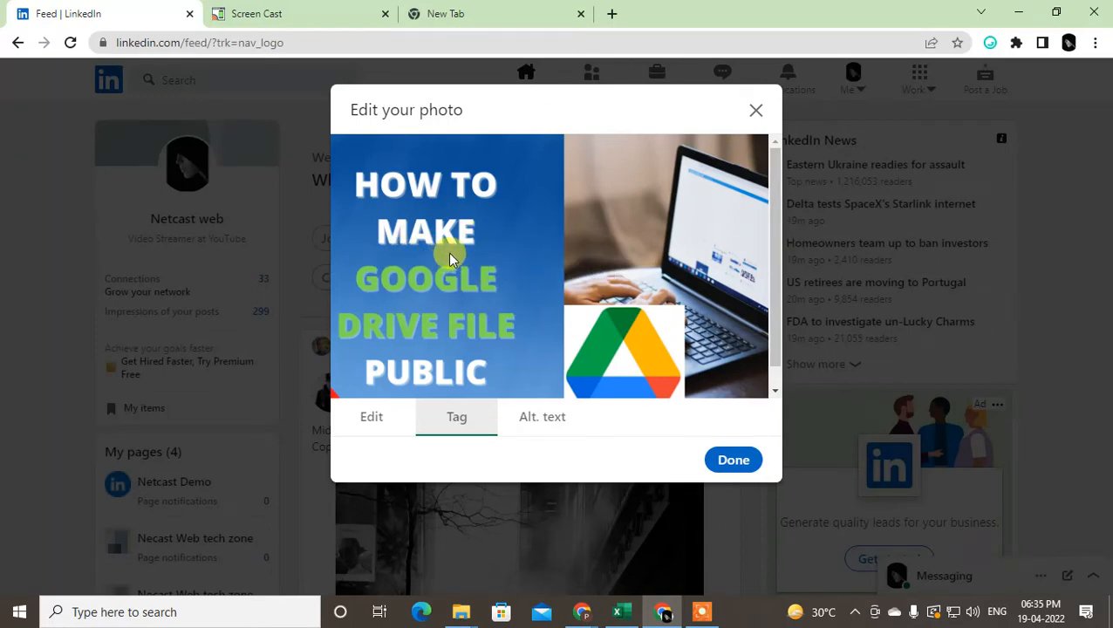
mouse_move(683, 231)
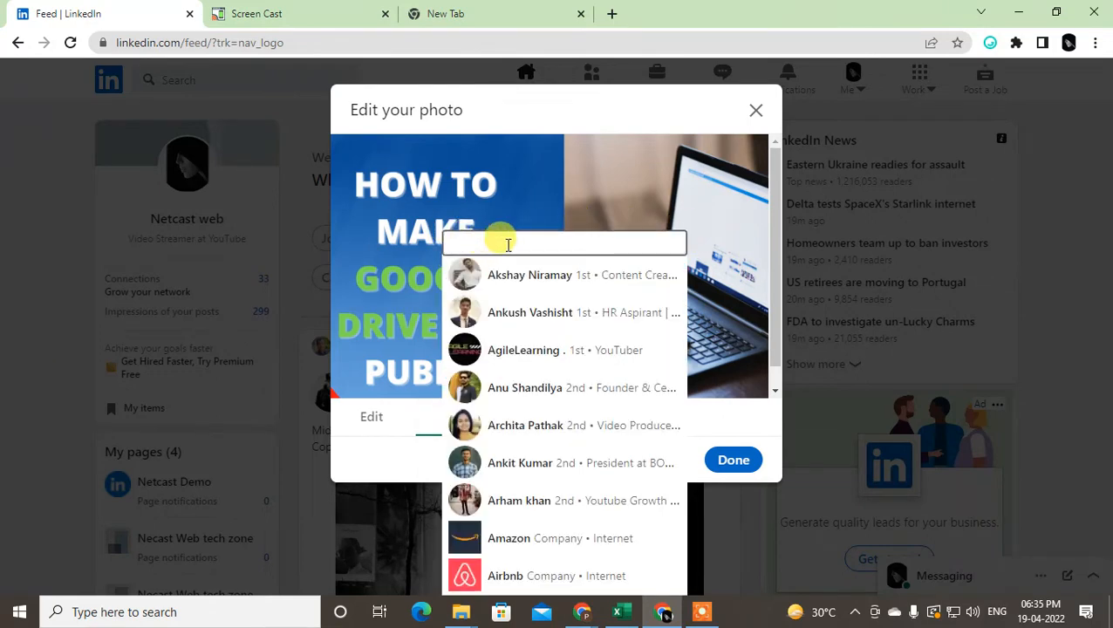
type("netc")
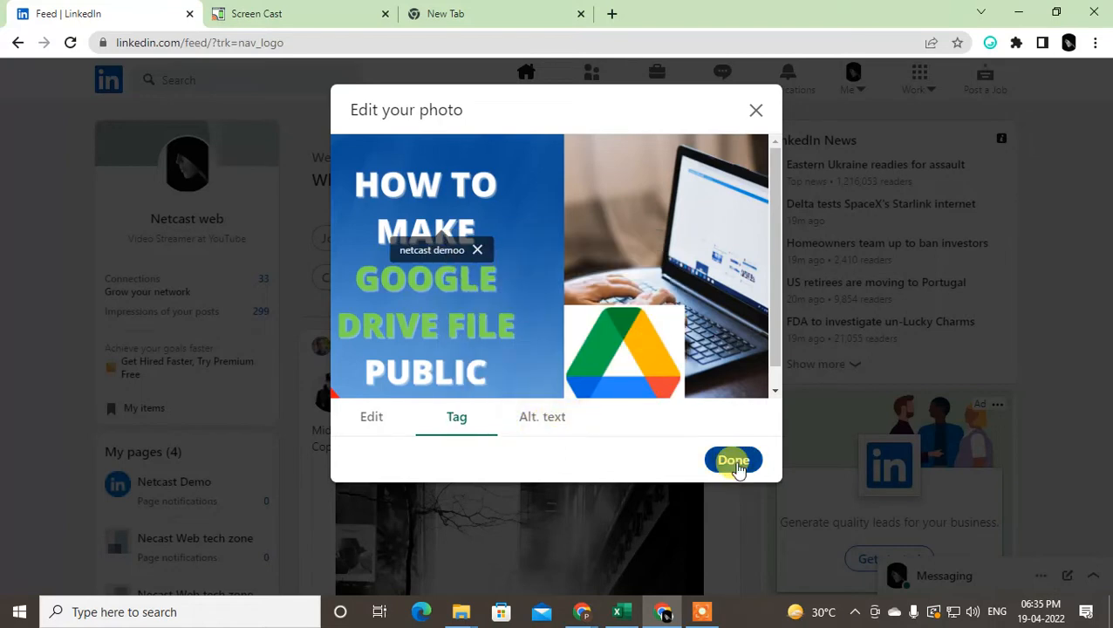
left_click(733, 460)
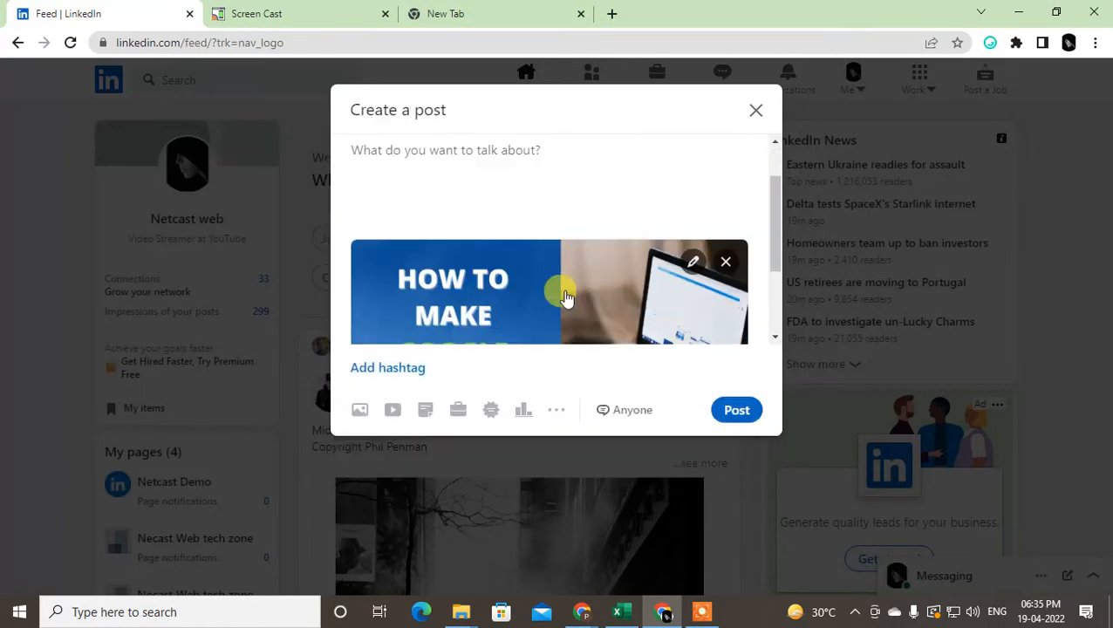
Write 'netcast webtech zone' as the post's opening line
scroll("down", 3)
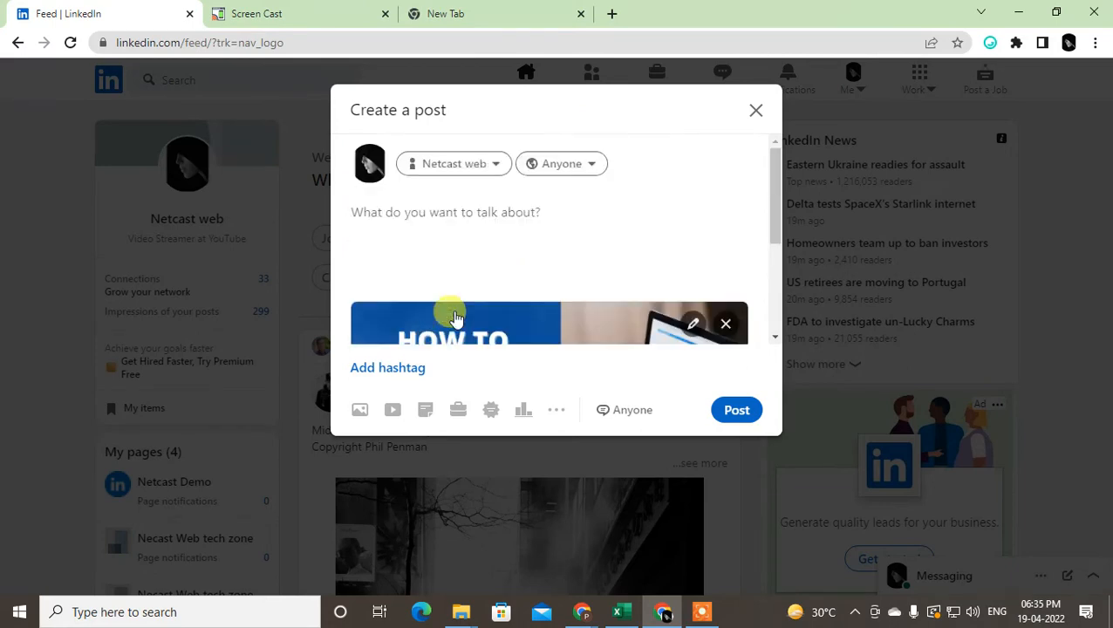
left_click(445, 213)
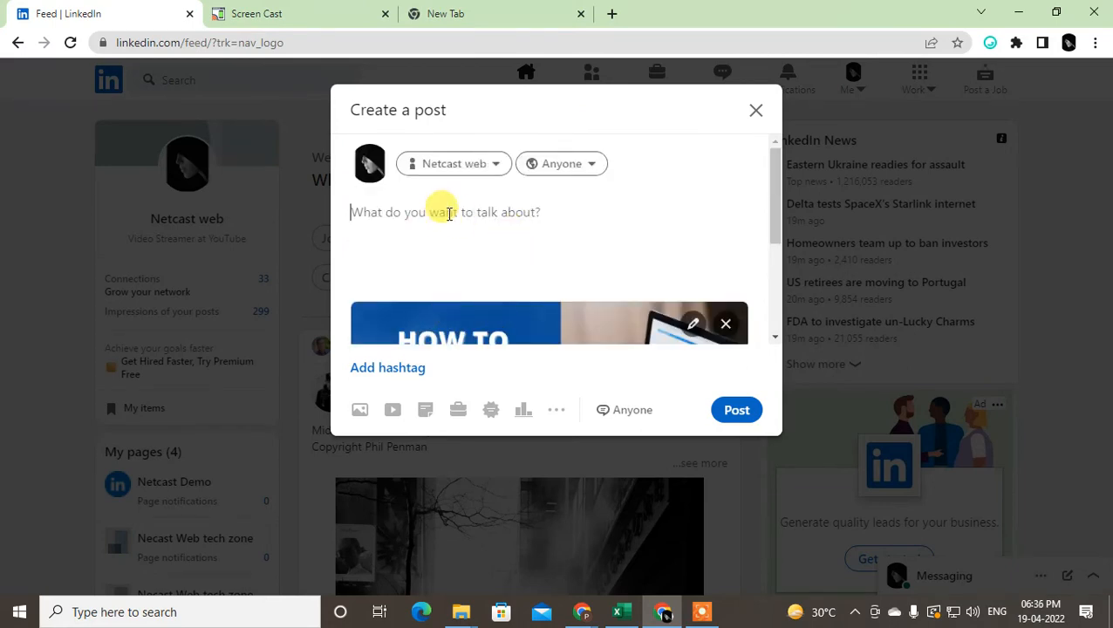
type("netcast")
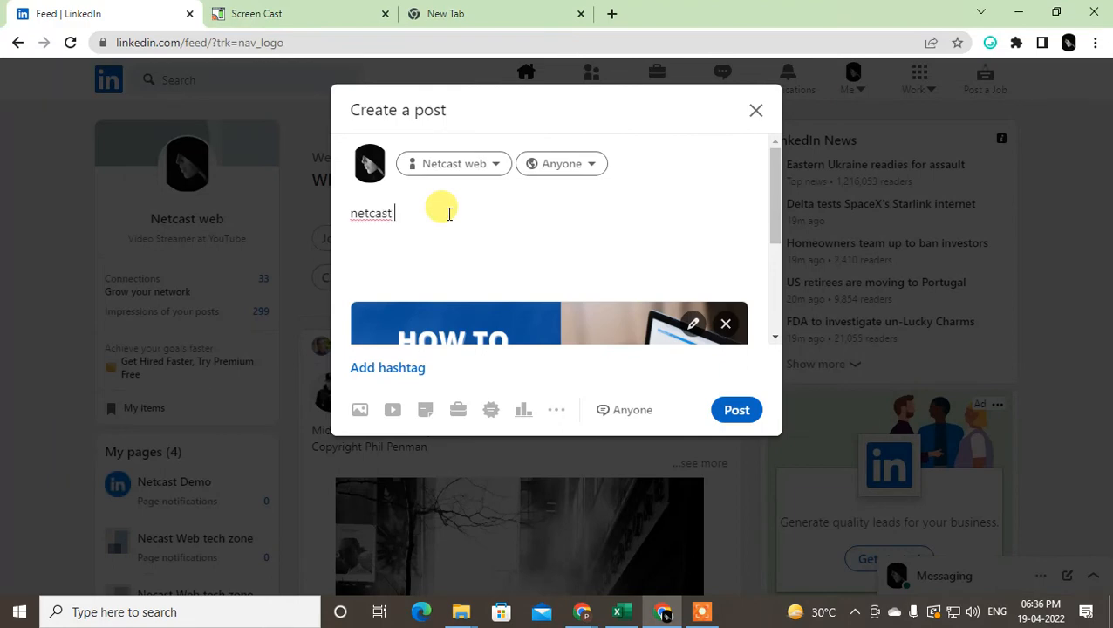
type("webtech zone")
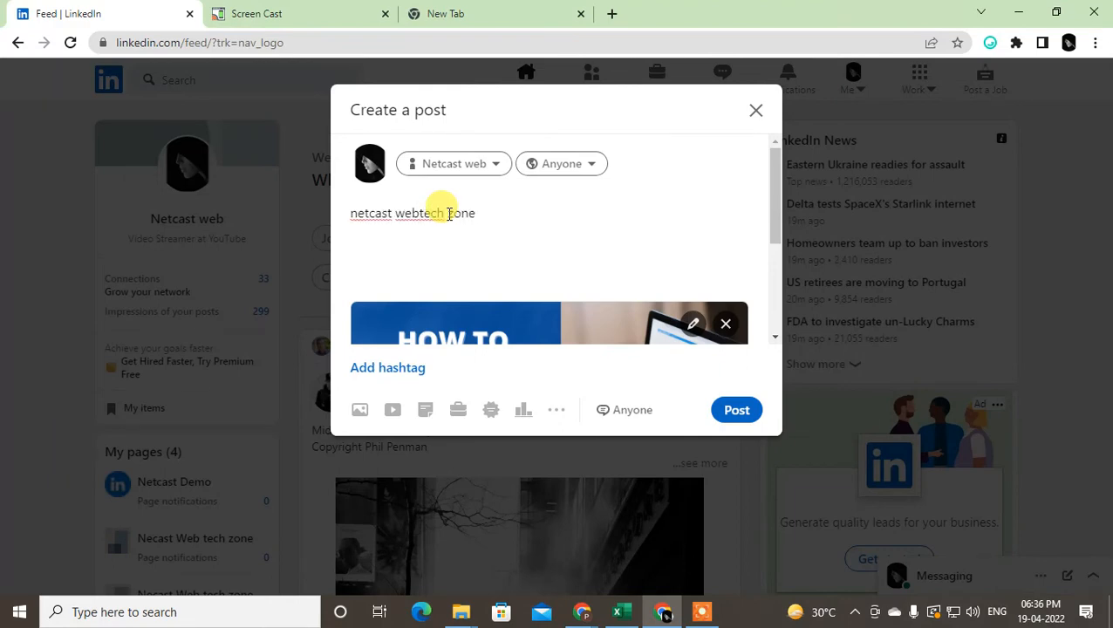
type("@")
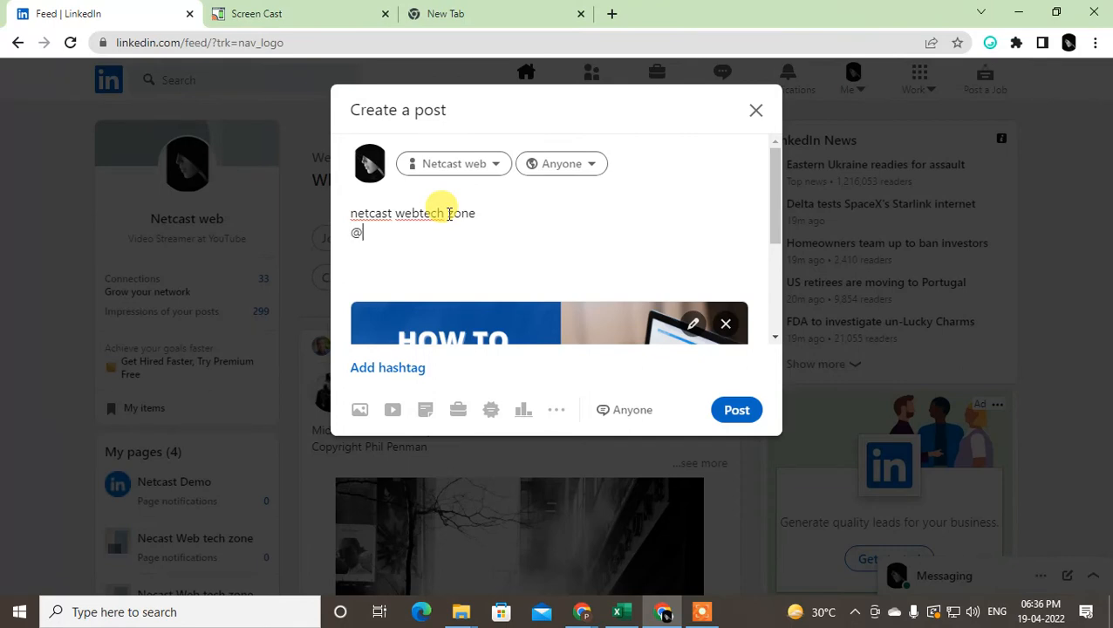
type("netc")
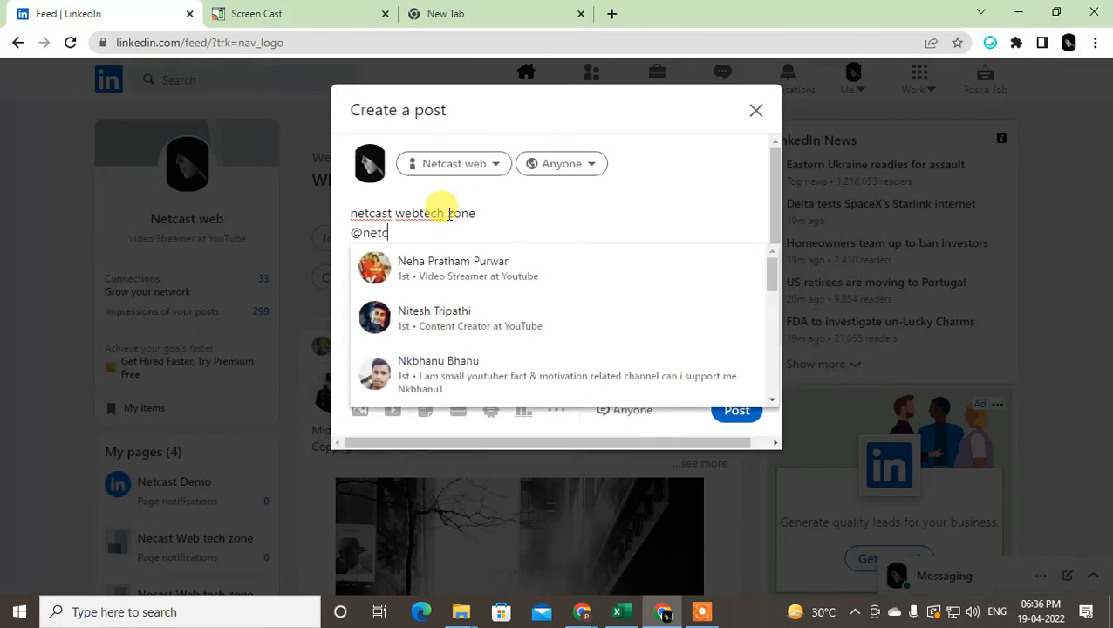
type("ast")
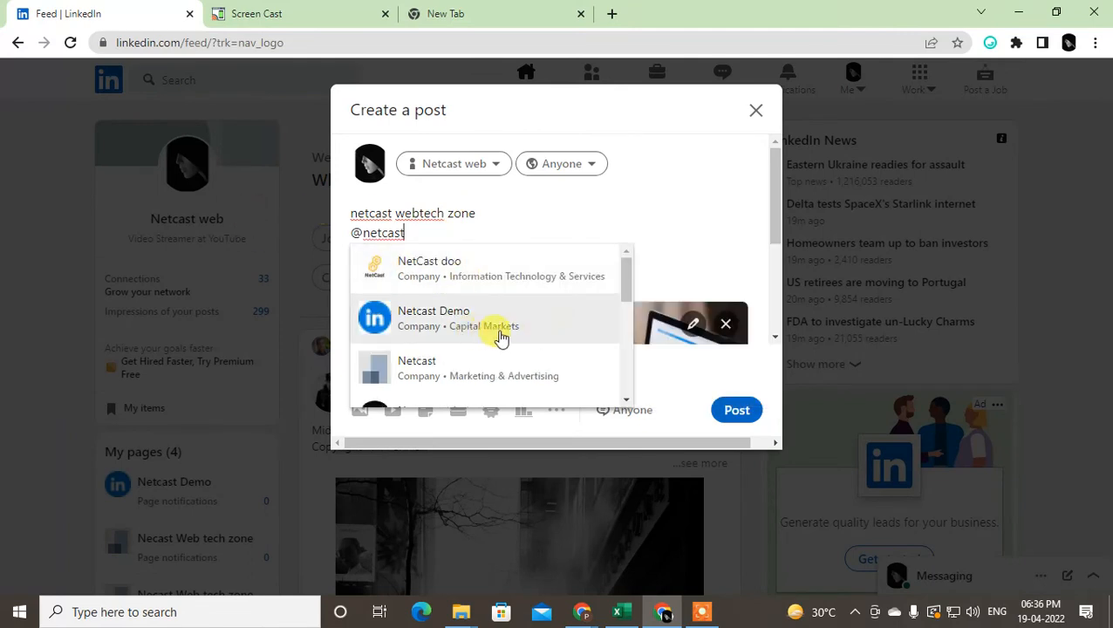
mouse_move(497, 328)
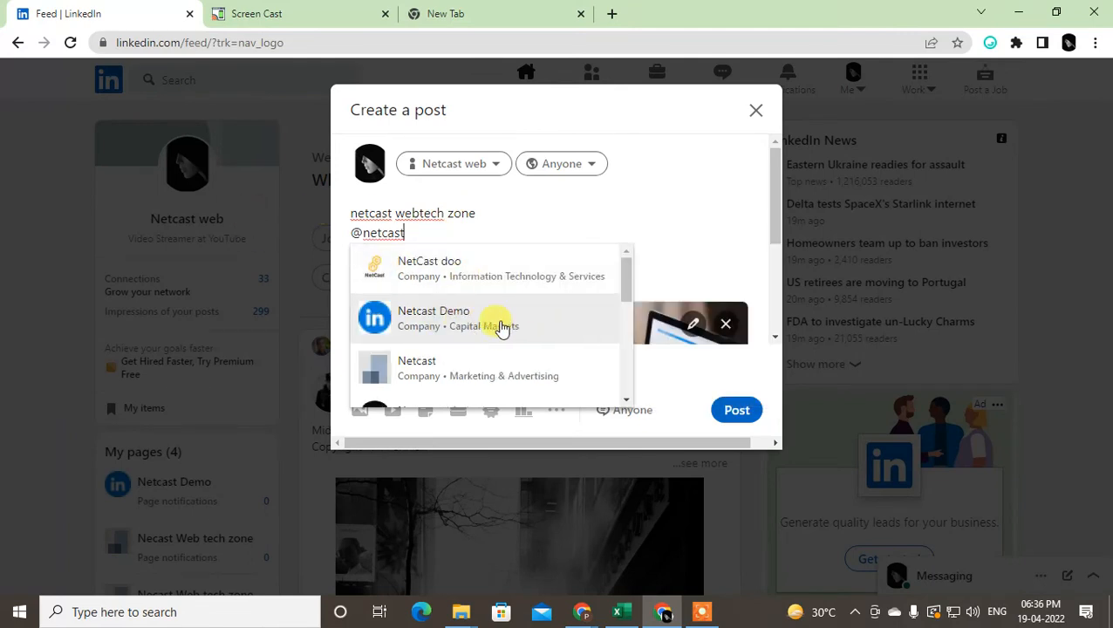
left_click(432, 317)
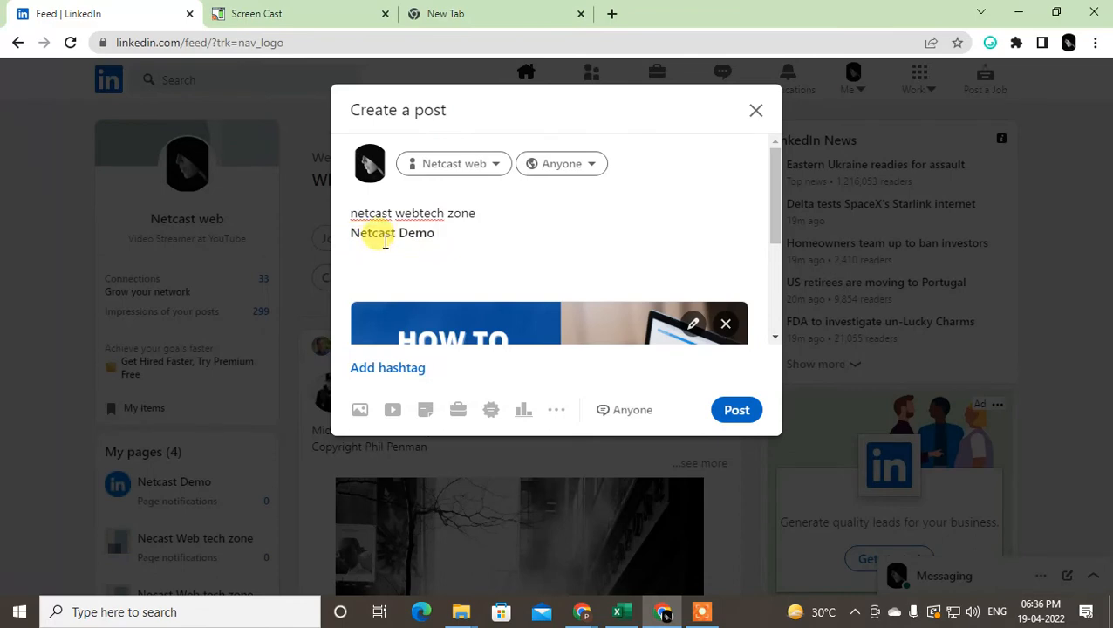
type("@")
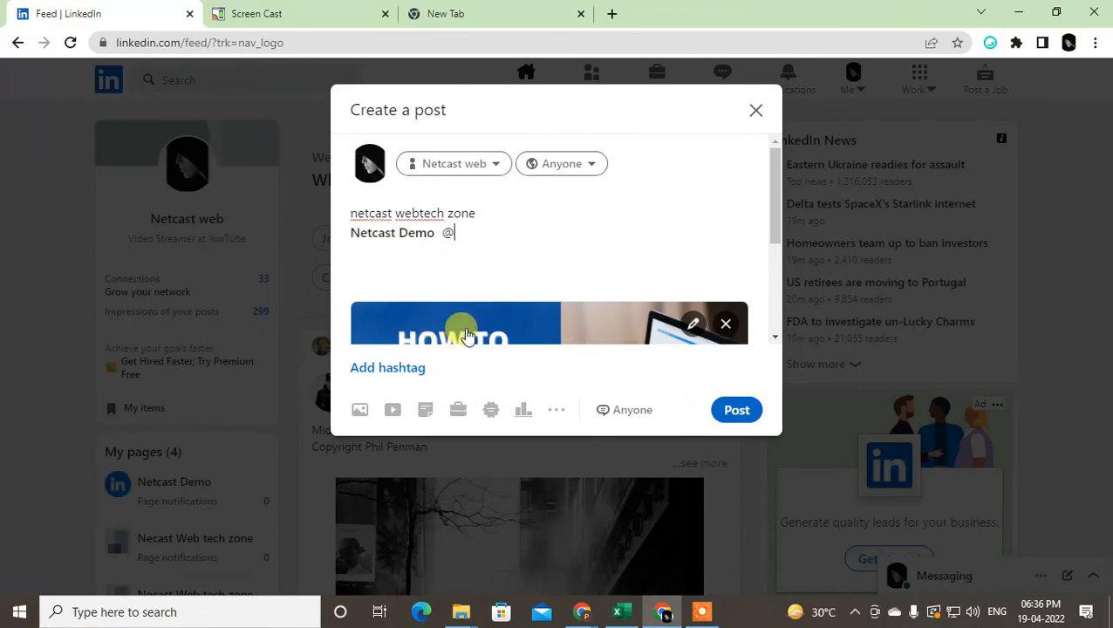
Mention netcast demoo after Netcast Demo and publish the post
type("netcast")
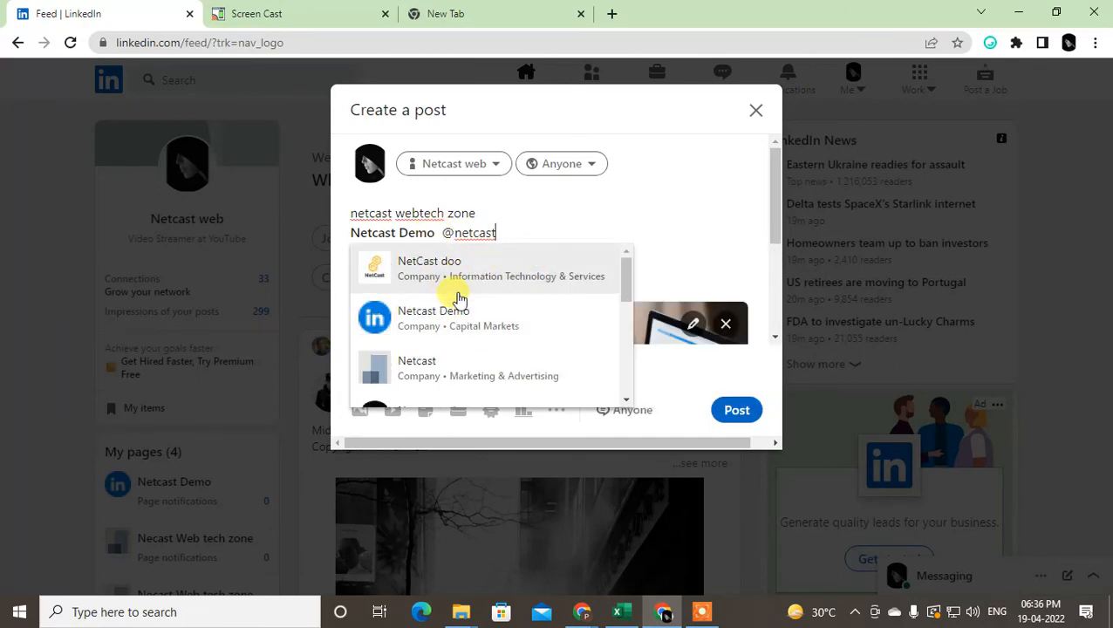
scroll("down", 3)
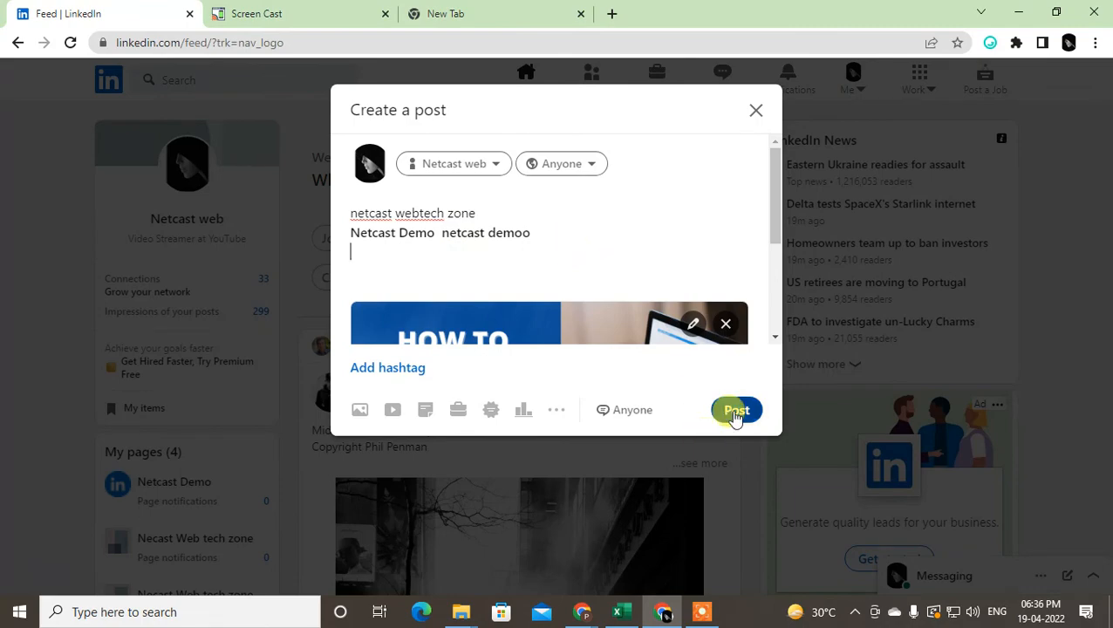
left_click(736, 410)
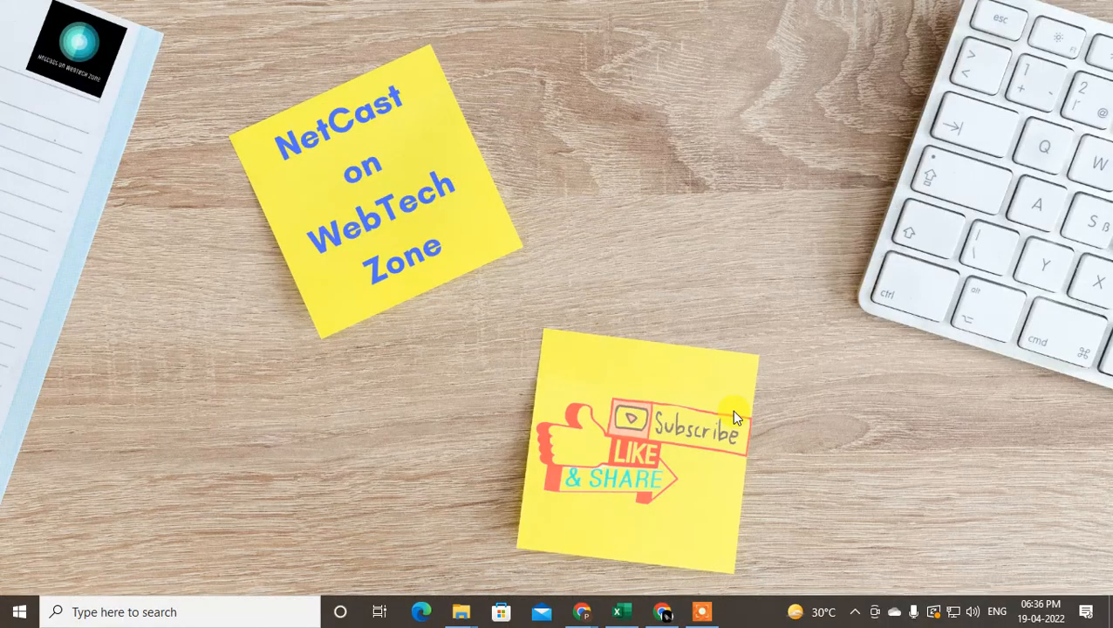